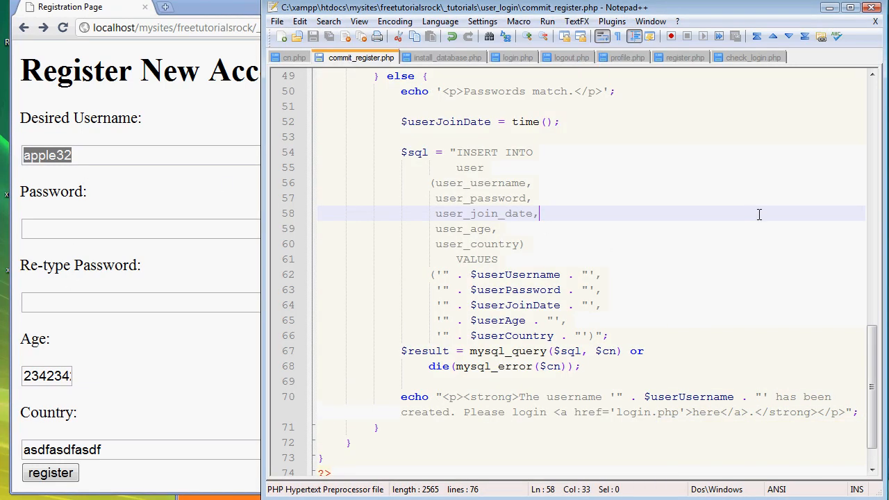
Enter Canada as the country and submit the apple32 registration form
{"action": "scroll", "scroll_direction": "down", "scroll_amount": 3}
{"action": "type", "text": "22"}
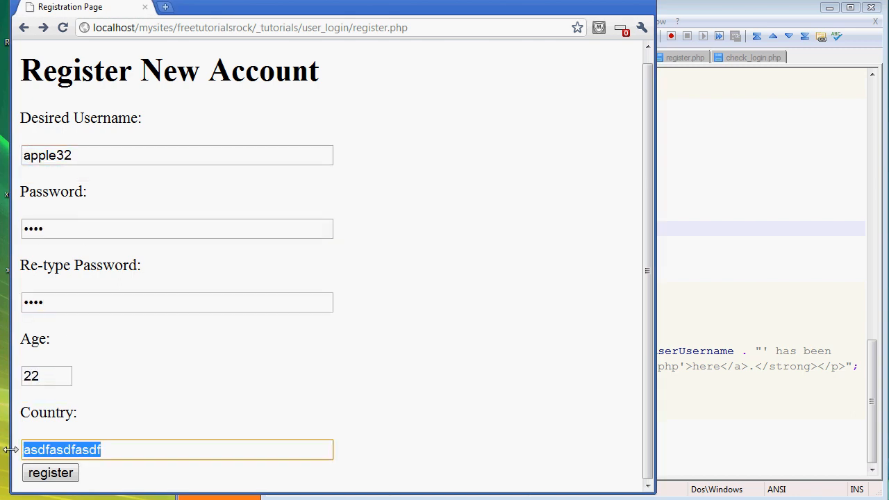
{"action": "type", "text": "Canada"}
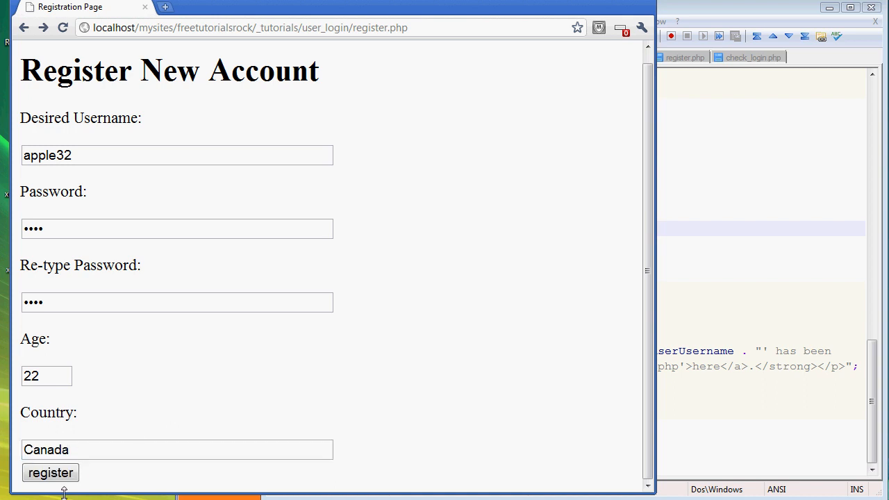
{"action": "left_click", "coordinate": [50, 472]}
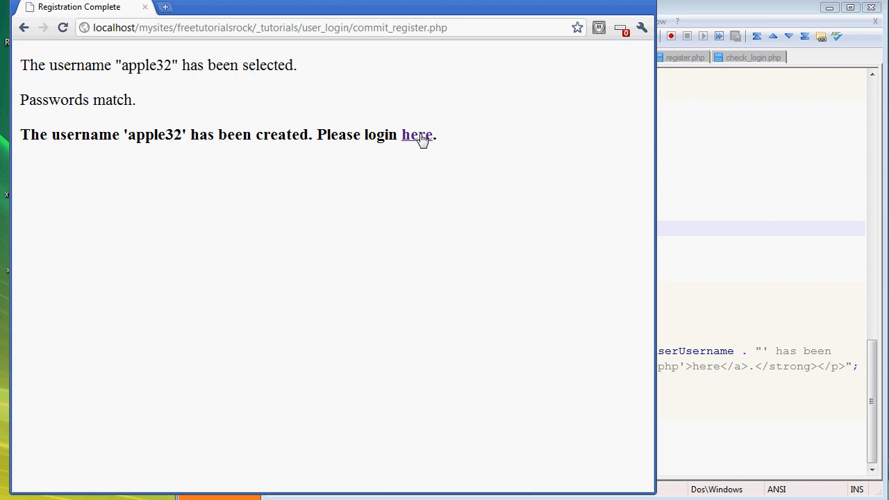
Log in as apple32 from the 'here' link and follow the profiles page link
{"action": "left_click", "coordinate": [416, 134]}
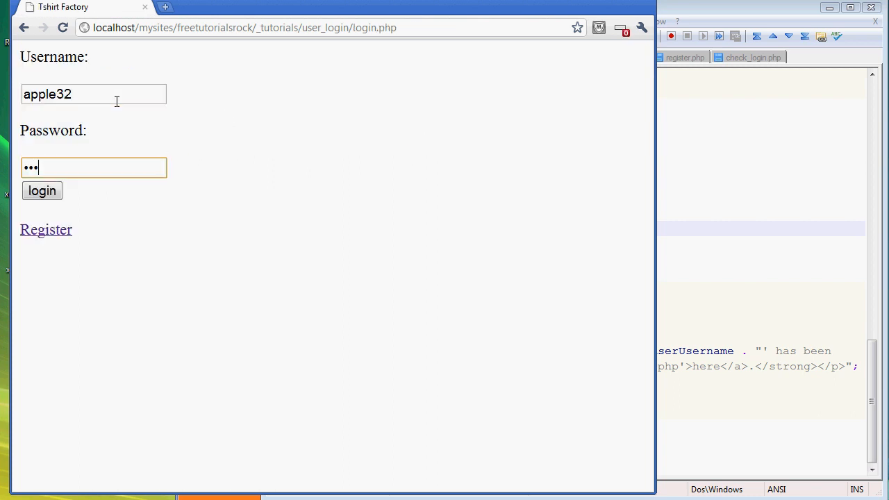
{"action": "left_click", "coordinate": [42, 191]}
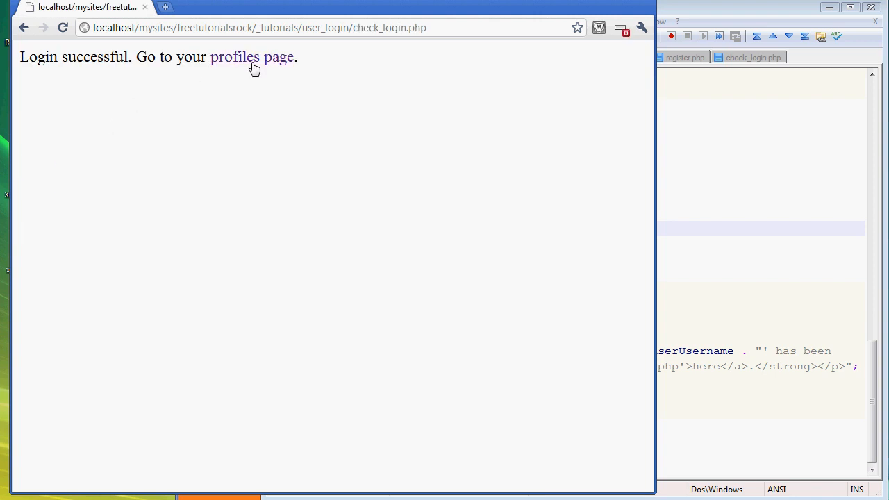
{"action": "left_click", "coordinate": [251, 57]}
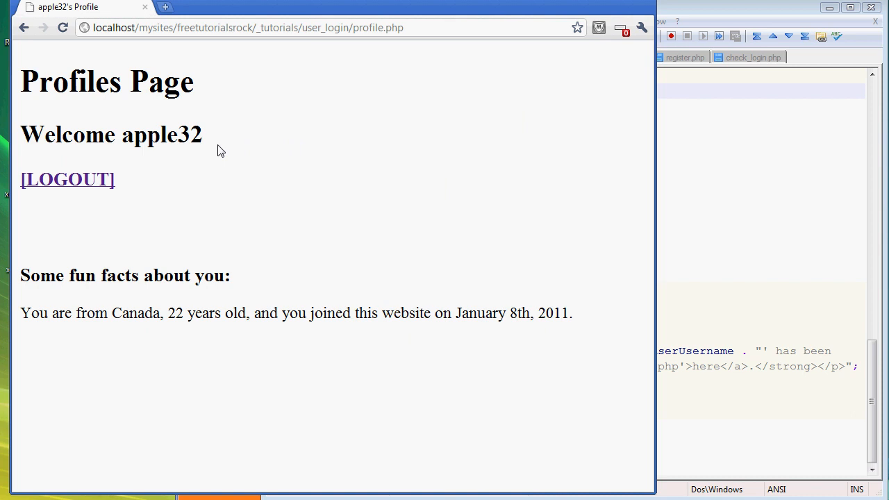
{"action": "mouse_move", "coordinate": [15, 33]}
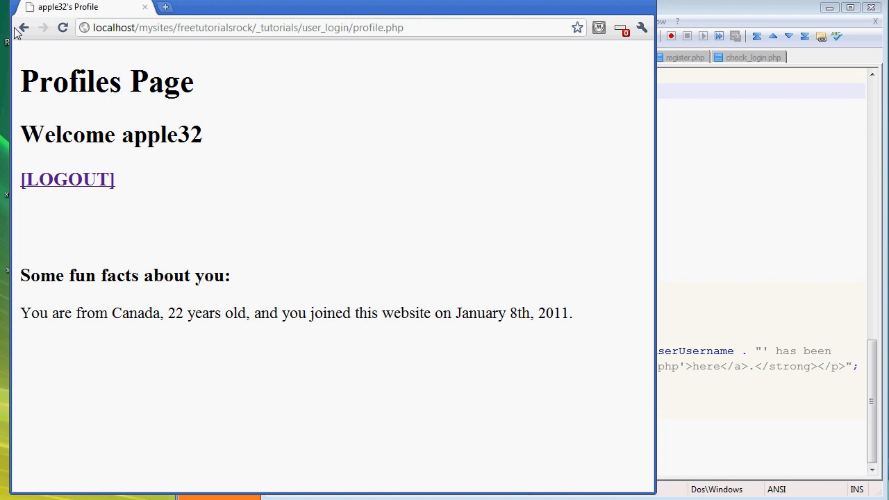
{"action": "mouse_move", "coordinate": [23, 28]}
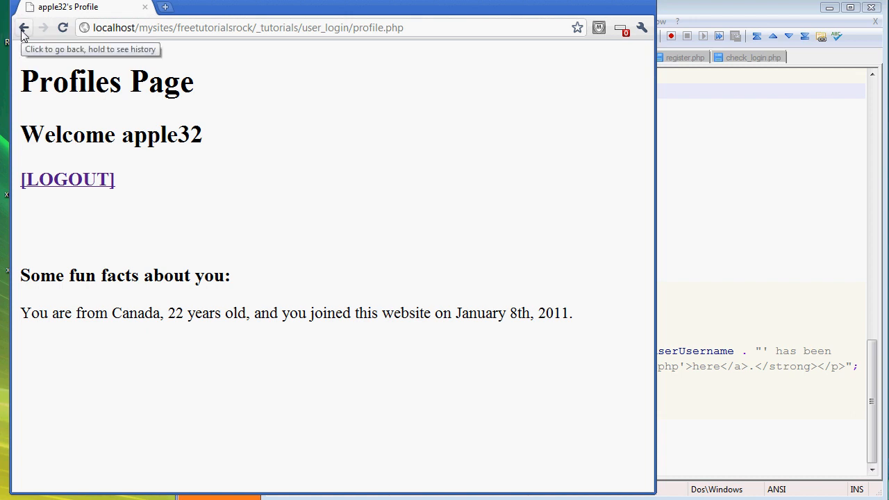
{"action": "mouse_move", "coordinate": [23, 28]}
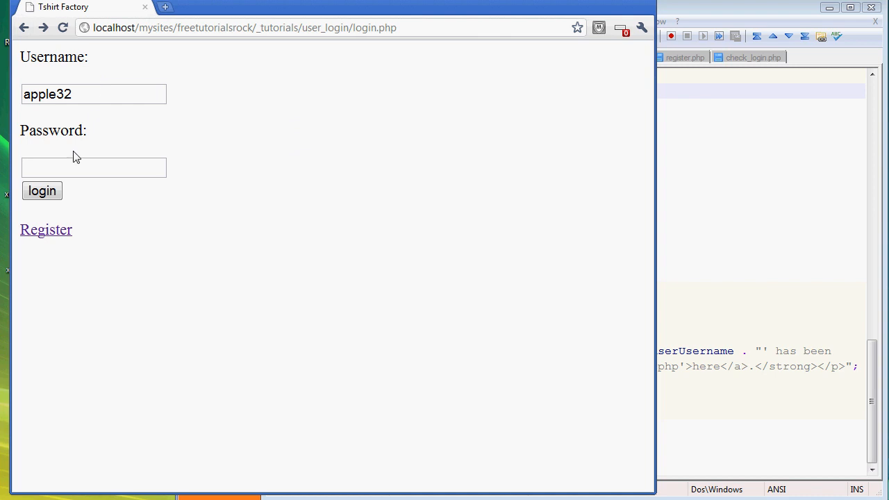
Log in again as apple32 and highlight the check_login.php name in the address bar
{"action": "left_click", "coordinate": [42, 191]}
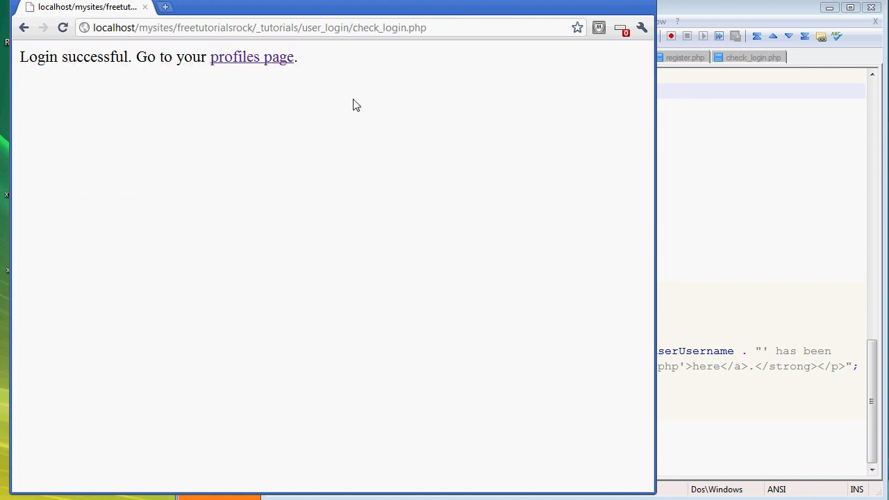
{"action": "mouse_move", "coordinate": [328, 97]}
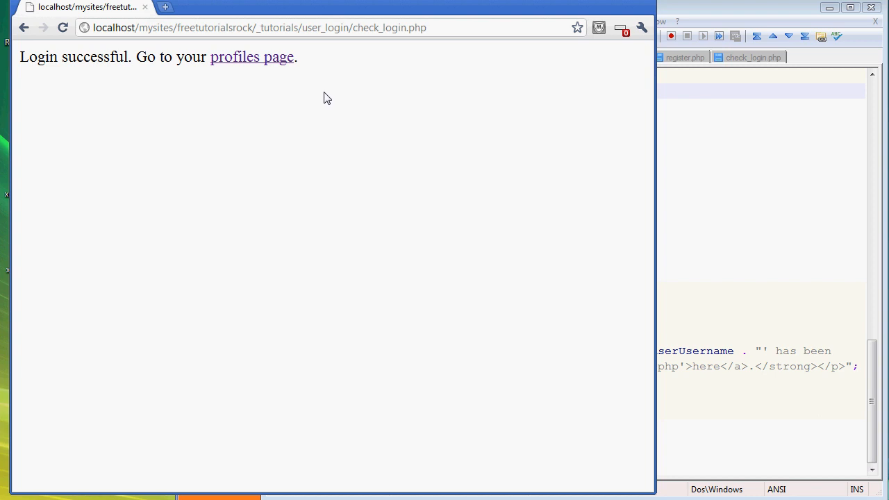
{"action": "double_click", "coordinate": [389, 28]}
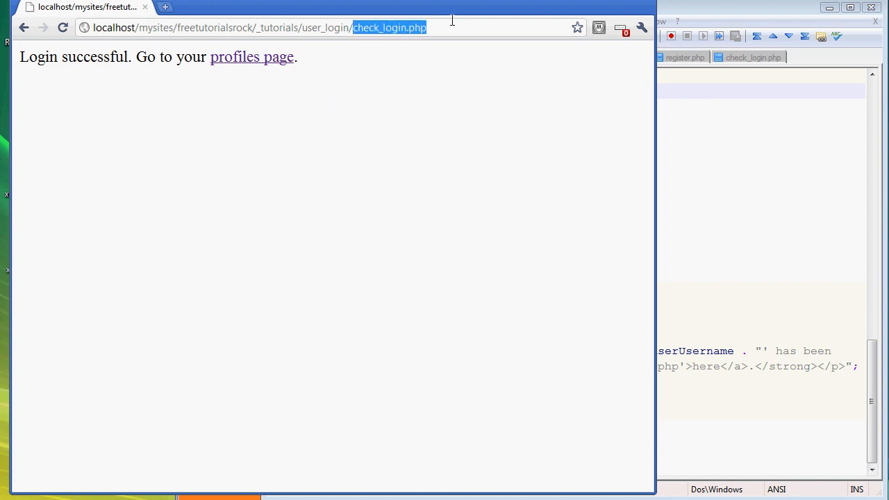
{"action": "mouse_move", "coordinate": [439, 75]}
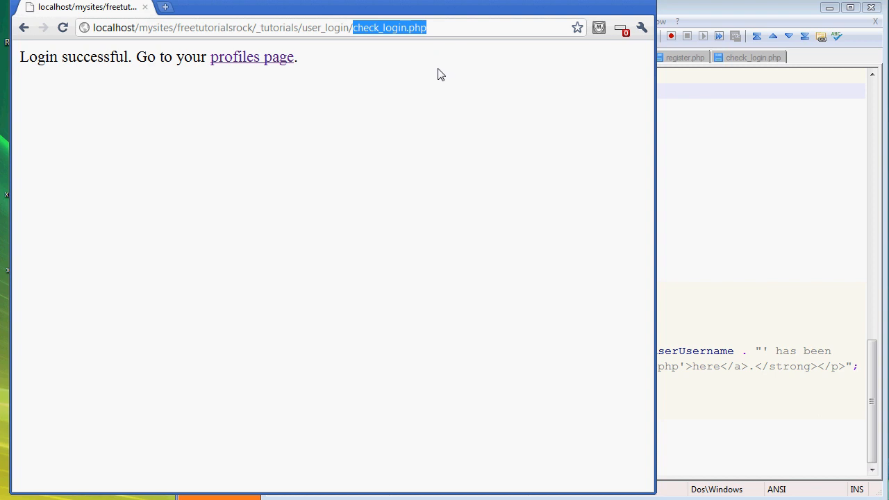
{"action": "mouse_move", "coordinate": [484, 92]}
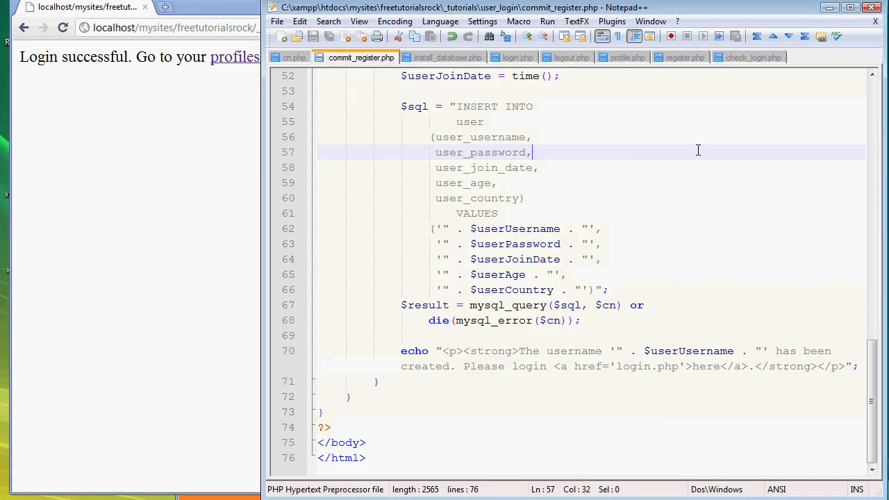
Review check_login.php's include line and bring up the cn.php connection file
{"action": "left_click", "coordinate": [753, 57]}
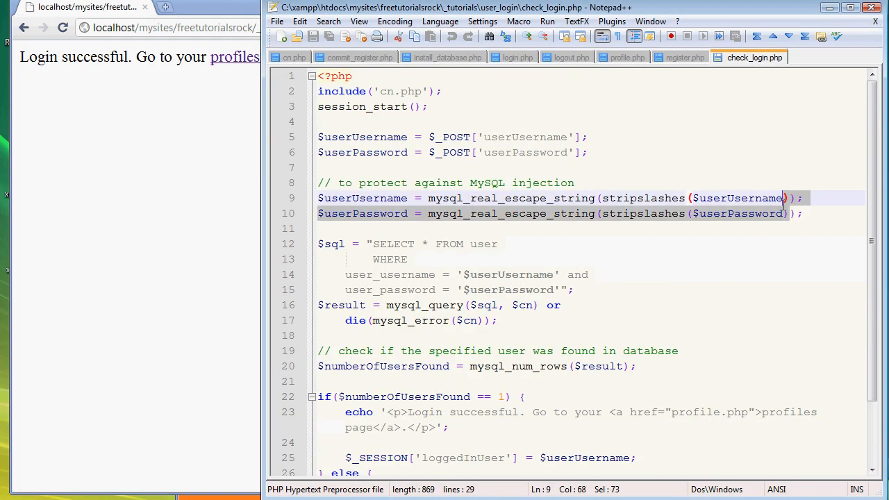
{"action": "scroll", "scroll_direction": "down", "scroll_amount": 3}
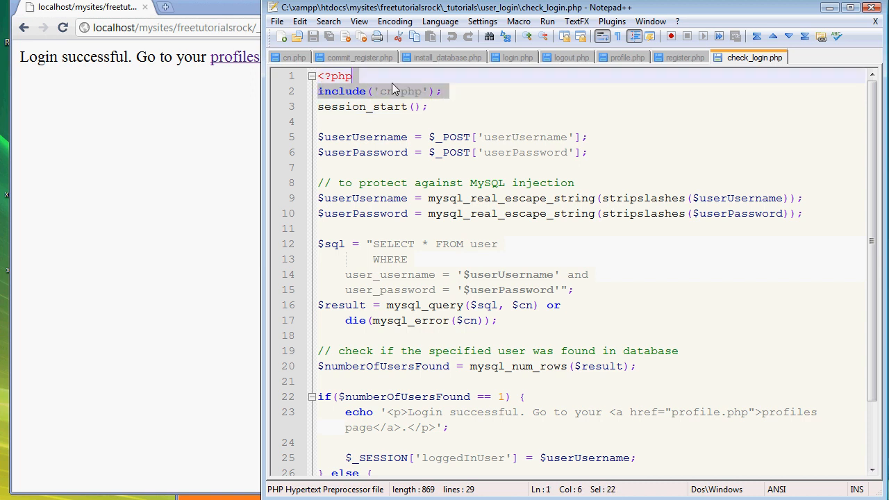
{"action": "left_click", "coordinate": [447, 92]}
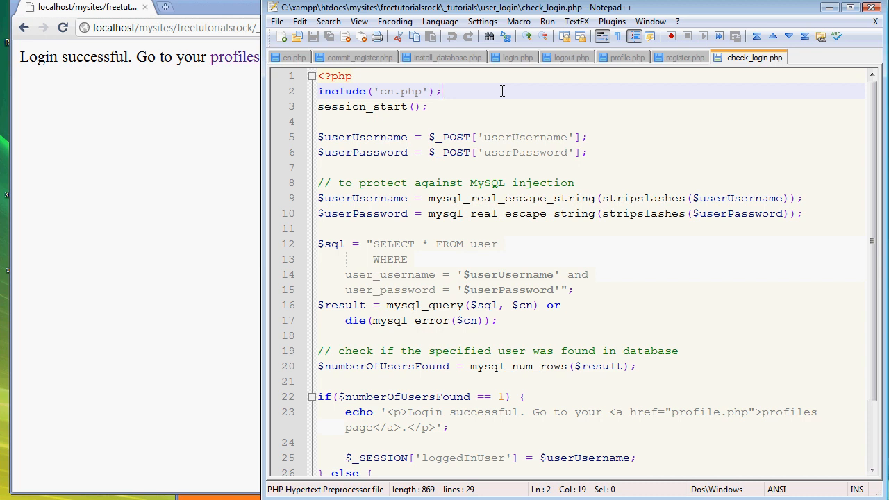
{"action": "mouse_move", "coordinate": [591, 57]}
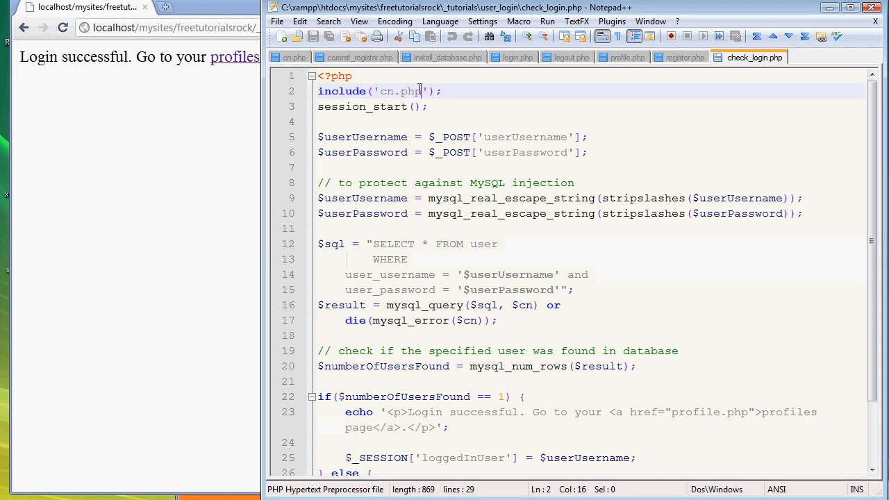
{"action": "left_click", "coordinate": [294, 57]}
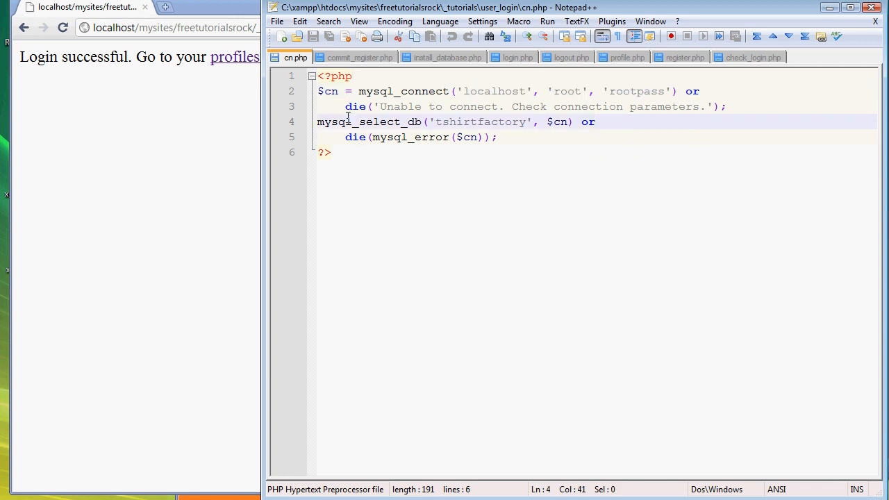
Point out cn.php's error handling and mysql_select_db call, then check install_database.php
{"action": "left_click", "coordinate": [394, 137]}
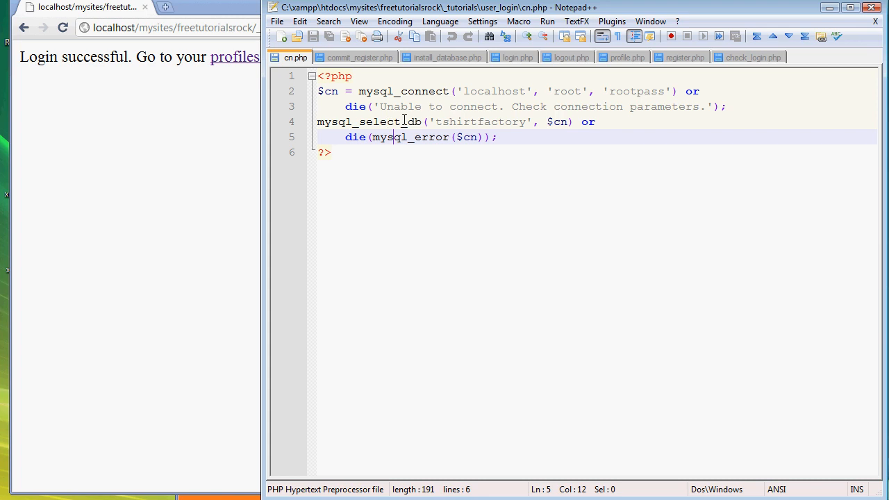
{"action": "double_click", "coordinate": [369, 122]}
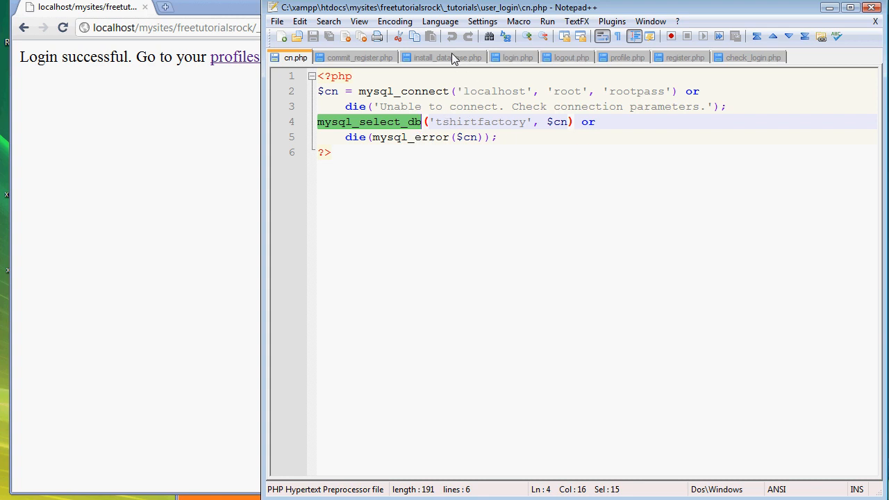
{"action": "left_click", "coordinate": [443, 57]}
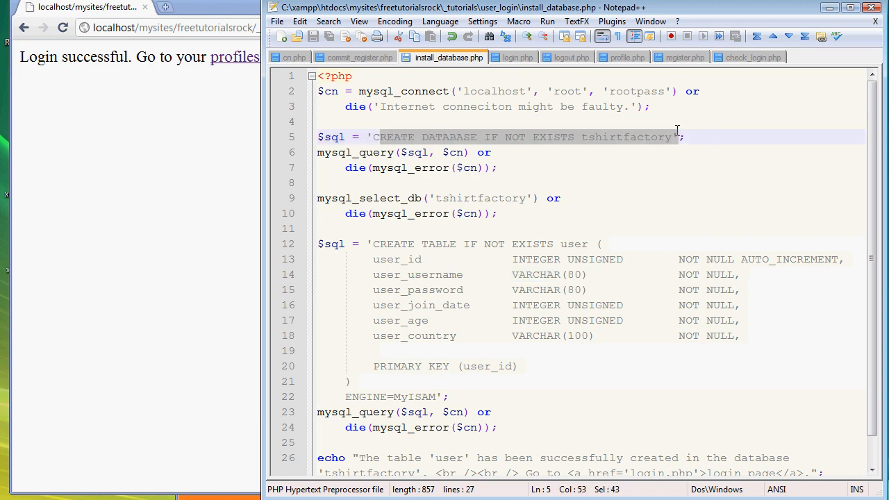
{"action": "mouse_move", "coordinate": [304, 68]}
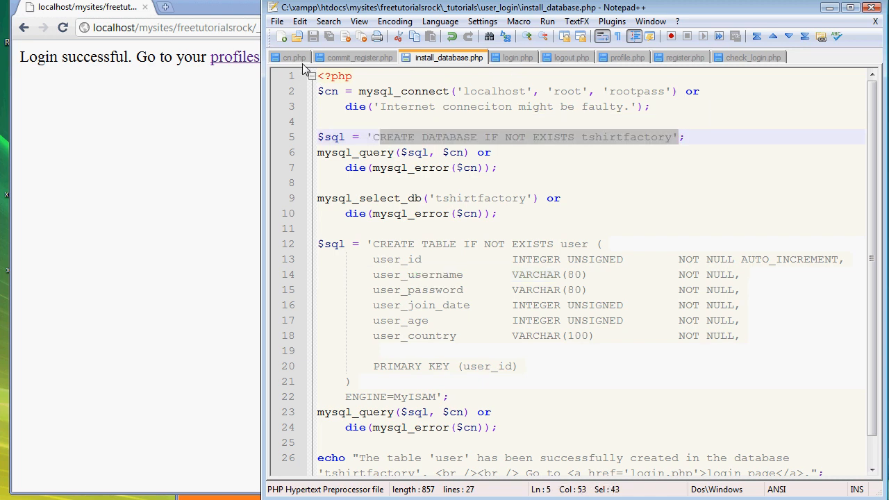
Confirm the tshirtfactory database name matches and return to check_login.php
{"action": "left_click", "coordinate": [291, 57]}
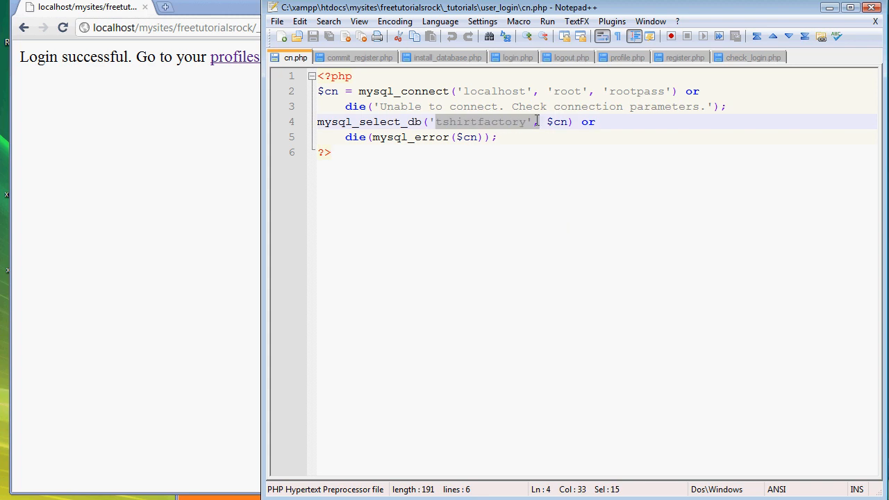
{"action": "left_click", "coordinate": [636, 137]}
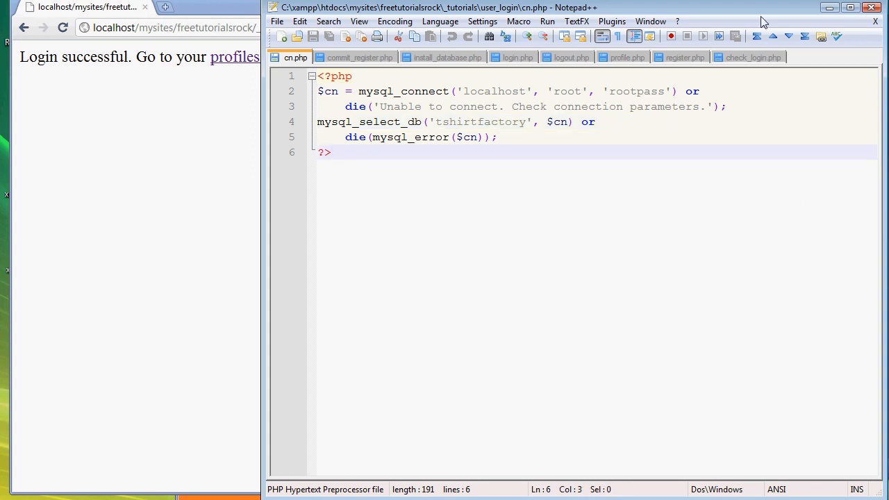
{"action": "left_click", "coordinate": [750, 57]}
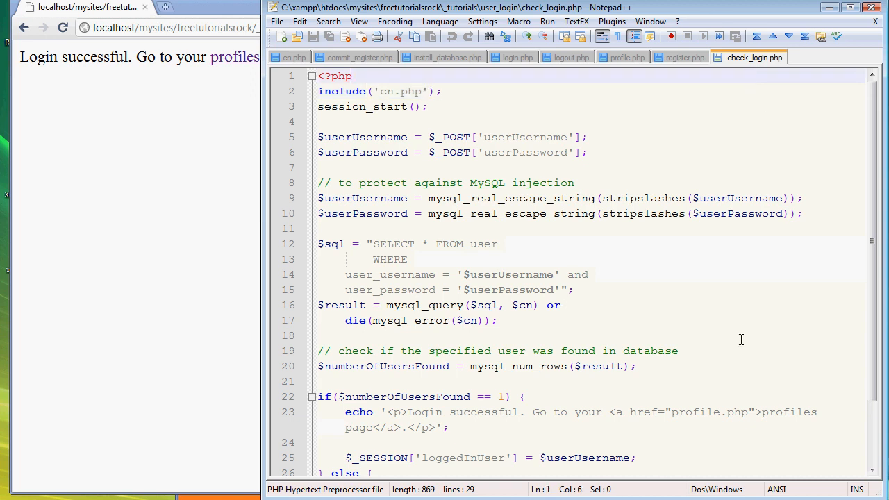
{"action": "left_click", "coordinate": [429, 106]}
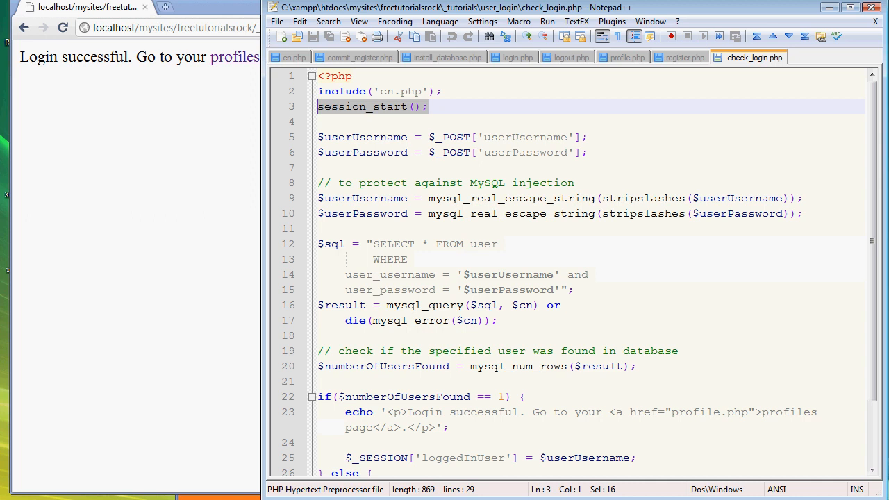
{"action": "left_click", "coordinate": [442, 91]}
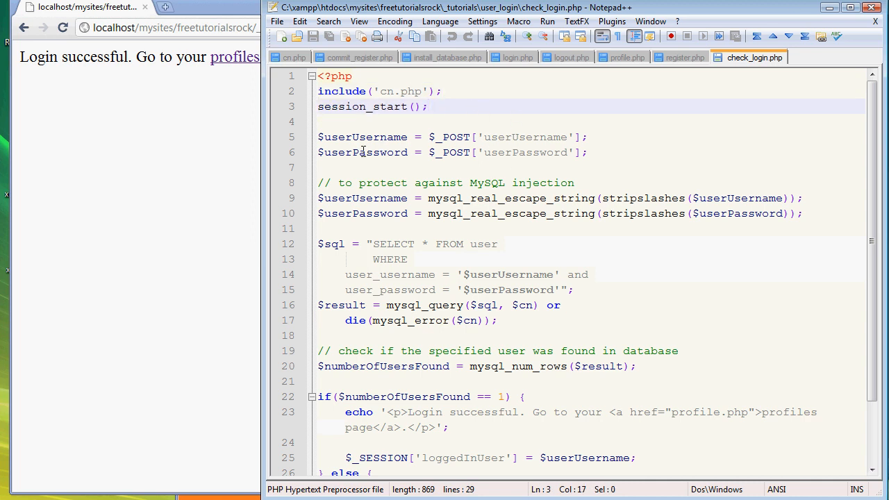
{"action": "triple_click", "coordinate": [362, 105]}
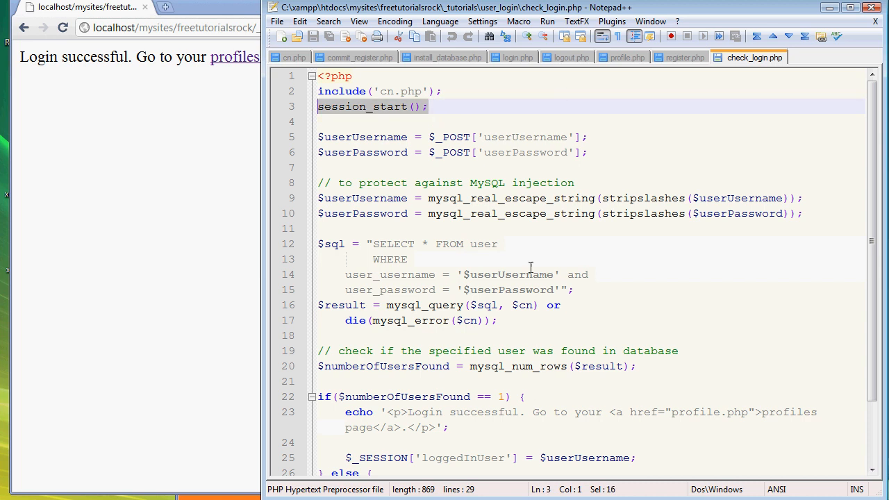
{"action": "mouse_move", "coordinate": [504, 181]}
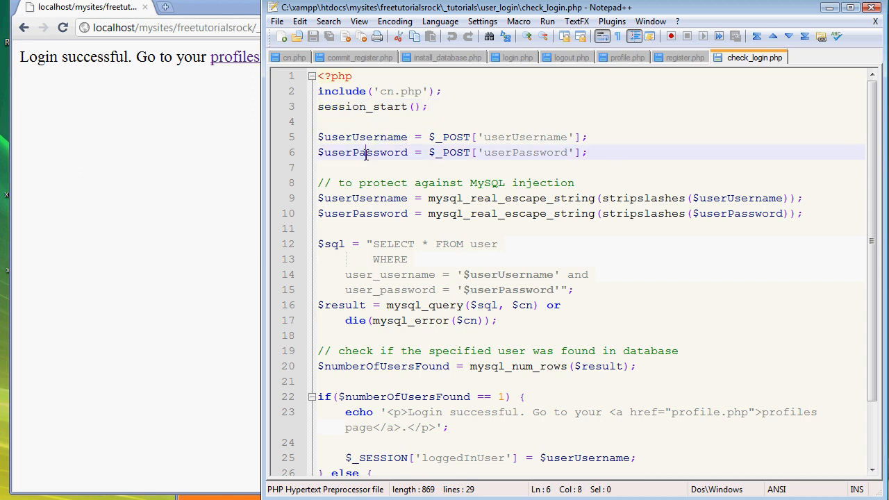
Highlight the posted userUsername variable and extend the comment with 'protect against unwanted hackers'
{"action": "double_click", "coordinate": [377, 138]}
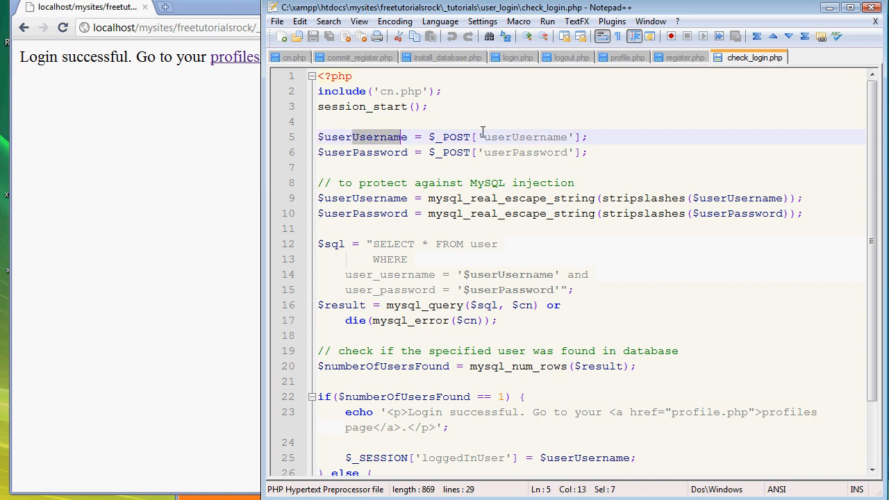
{"action": "left_click_drag", "start_coordinate": [483, 137], "coordinate": [581, 138]}
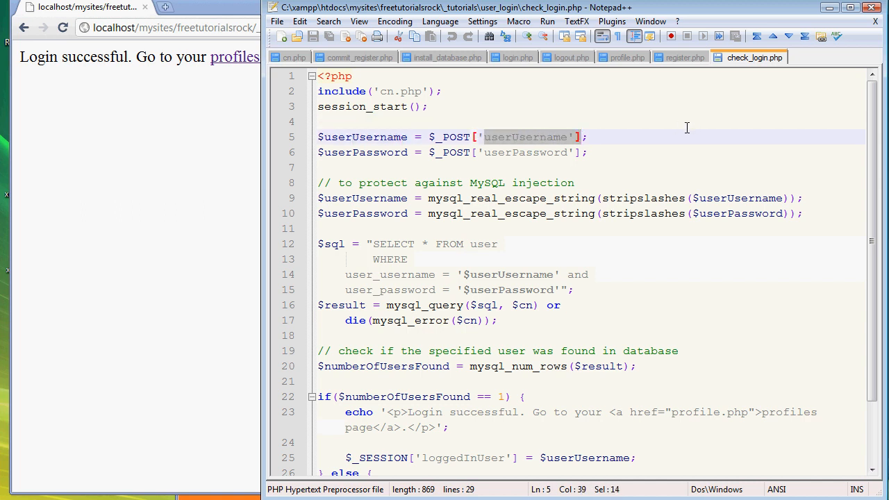
{"action": "mouse_move", "coordinate": [650, 130]}
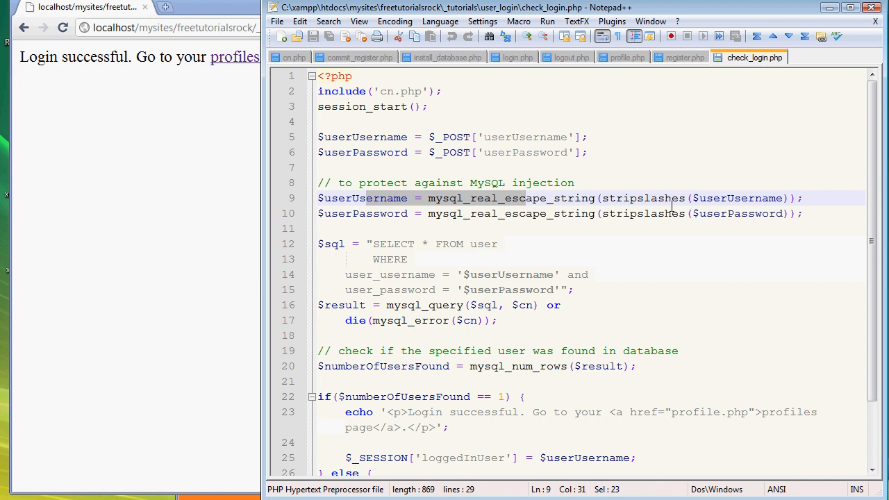
{"action": "type", "text": "p"}
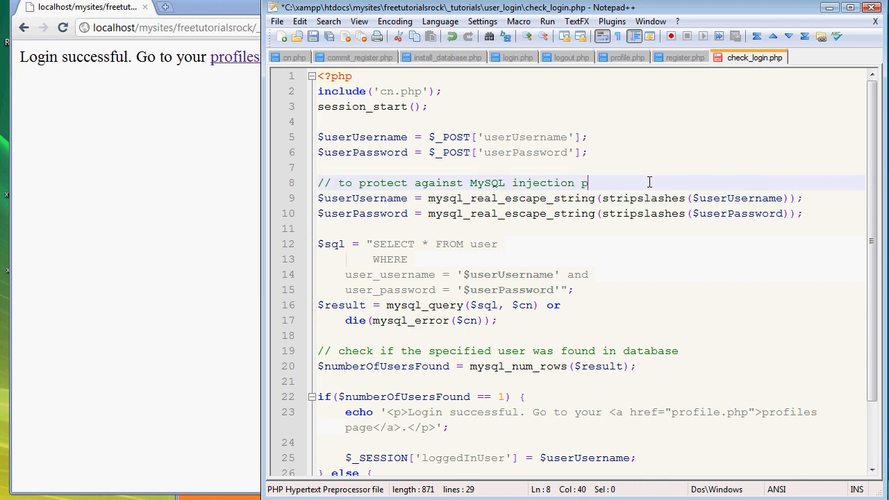
{"action": "type", "text": "rotect"}
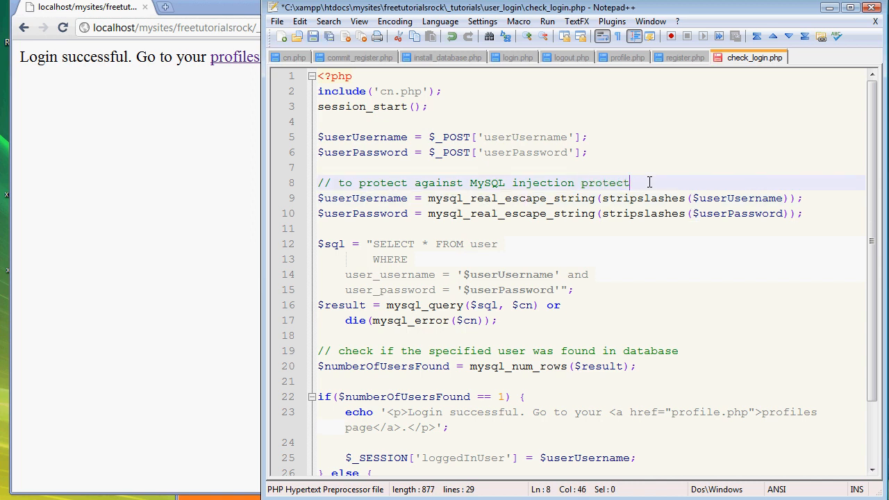
{"action": "type", "text": "against unwanted hackers"}
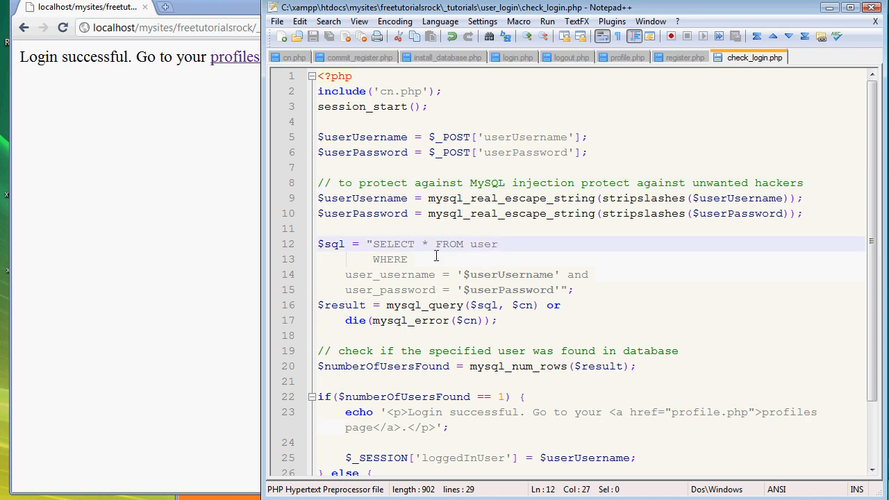
{"action": "double_click", "coordinate": [331, 244]}
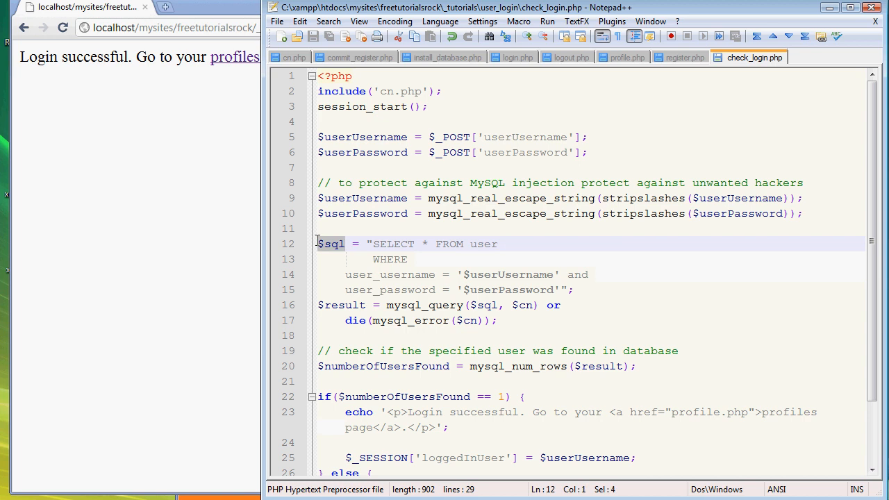
{"action": "mouse_move", "coordinate": [319, 244]}
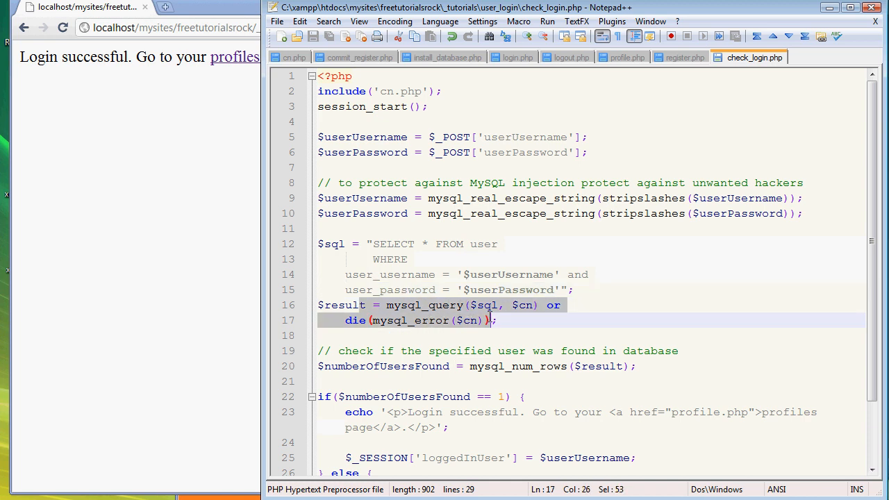
{"action": "scroll", "scroll_direction": "down", "scroll_amount": 3}
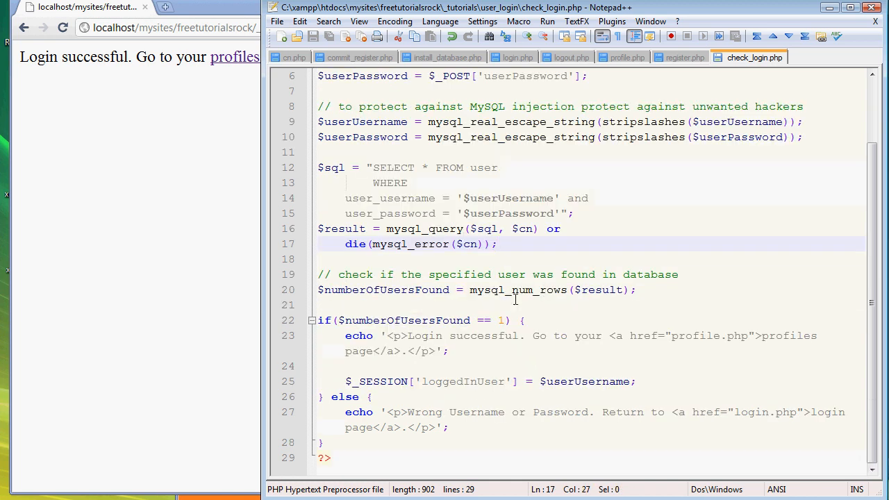
{"action": "left_click", "coordinate": [434, 291]}
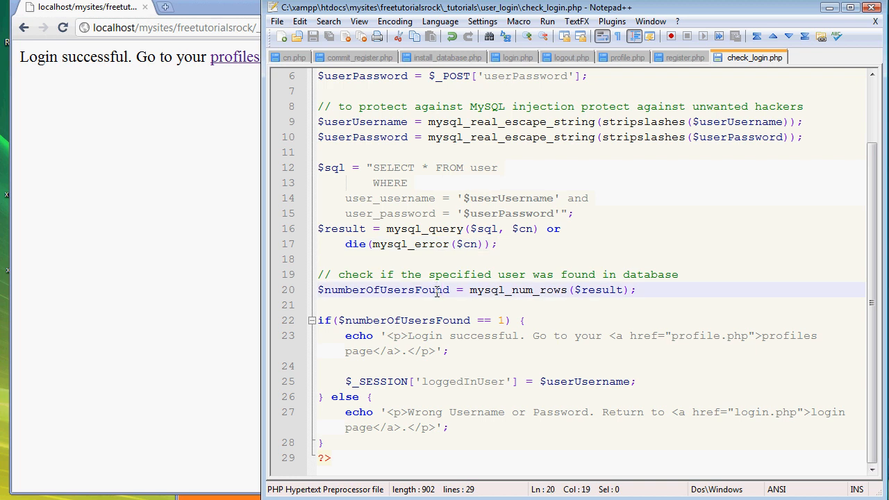
{"action": "mouse_move", "coordinate": [442, 291]}
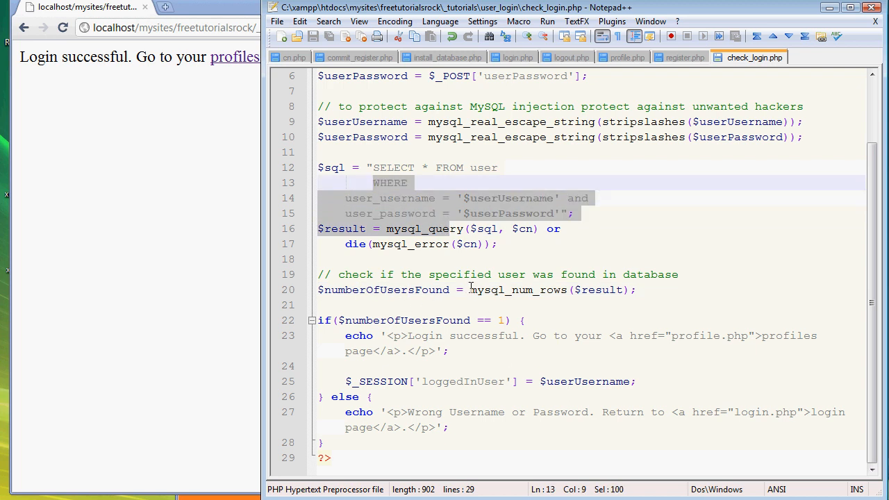
{"action": "double_click", "coordinate": [517, 291]}
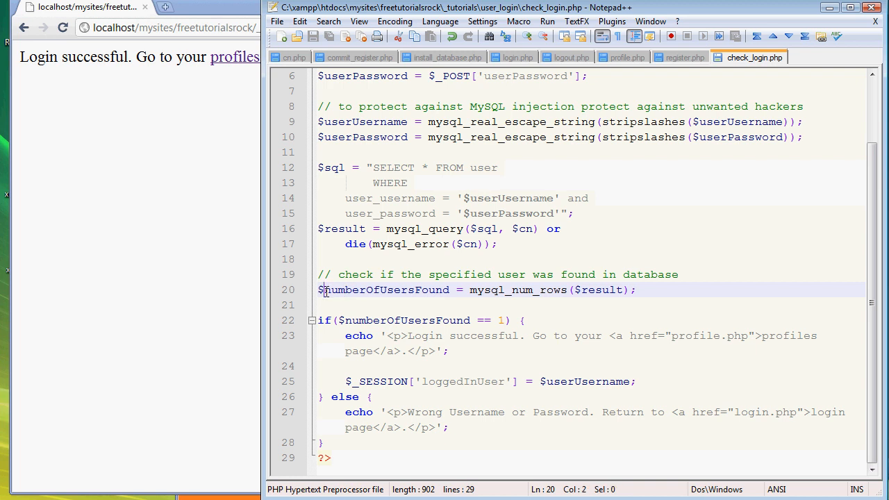
{"action": "double_click", "coordinate": [387, 290]}
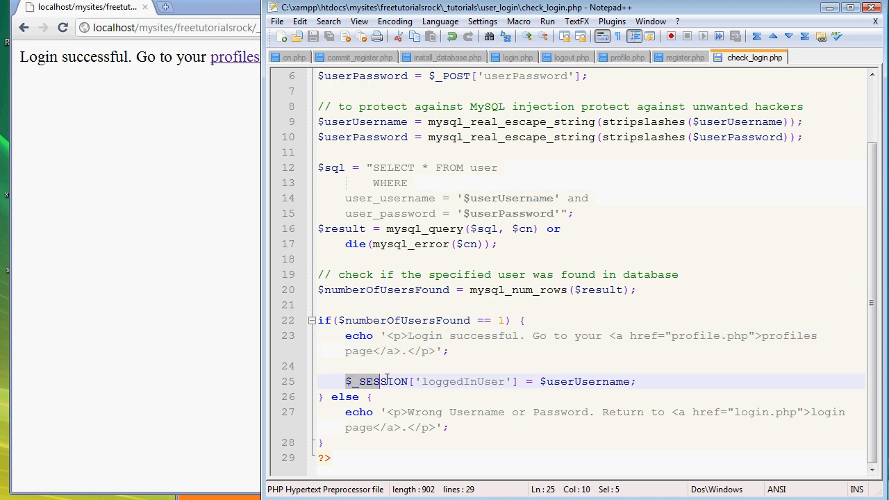
{"action": "left_click", "coordinate": [648, 381]}
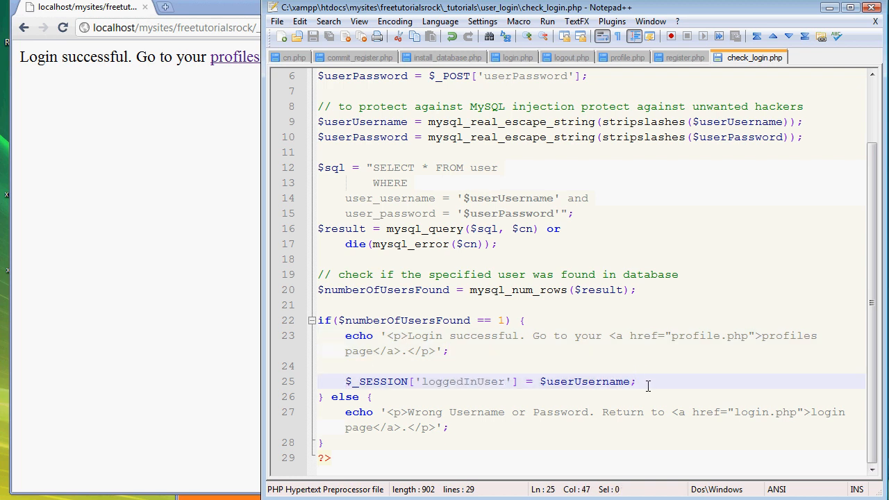
{"action": "mouse_move", "coordinate": [360, 381]}
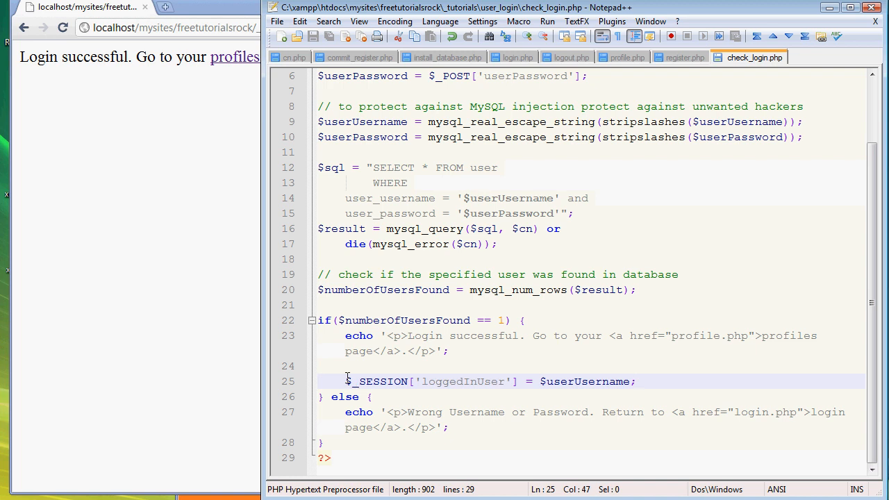
{"action": "left_click", "coordinate": [355, 380]}
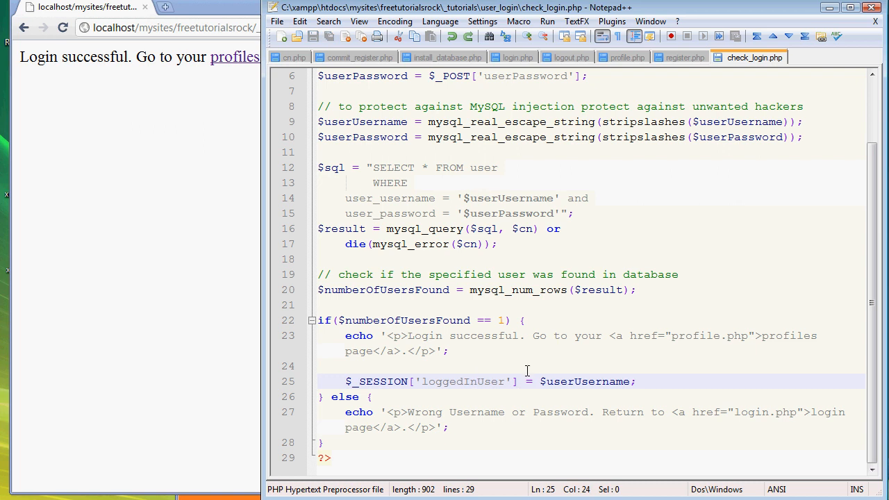
{"action": "double_click", "coordinate": [458, 380]}
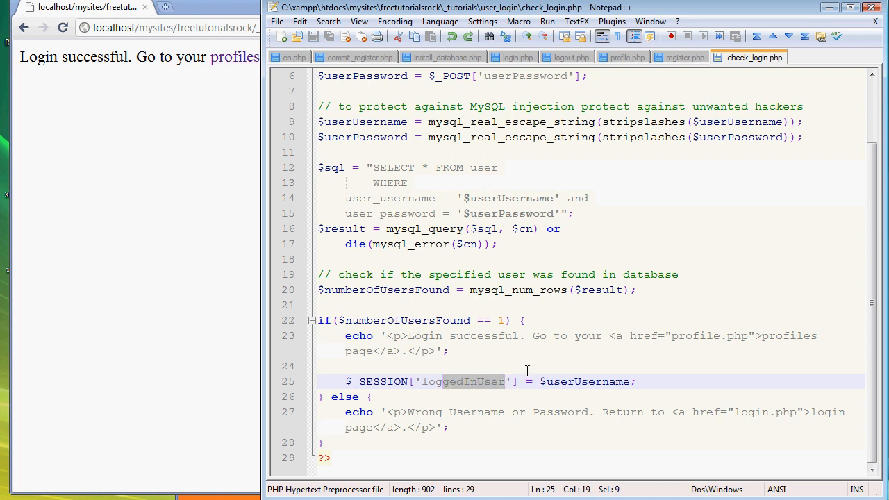
{"action": "type", "text": "GreenE"}
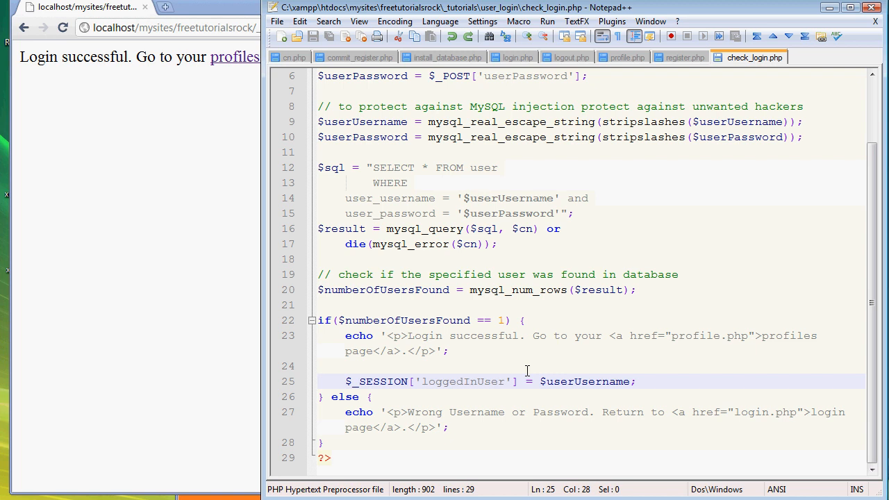
{"action": "mouse_move", "coordinate": [558, 377]}
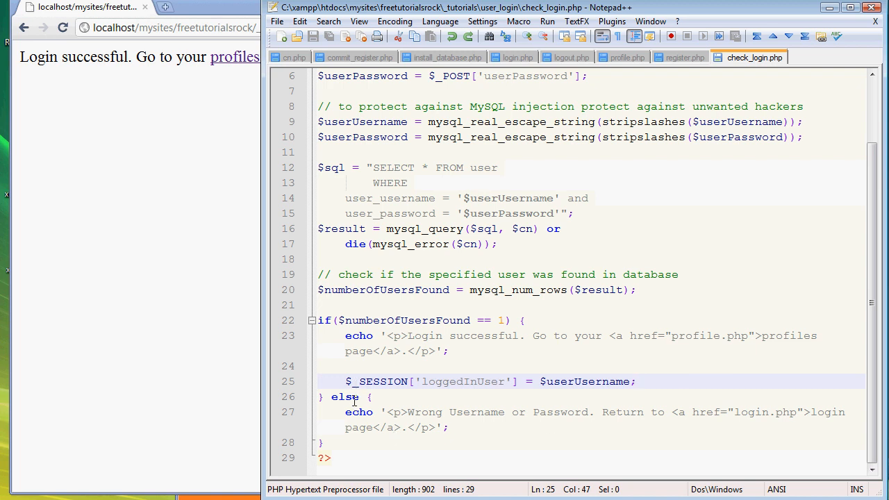
Mark the users-found condition on line 22 of check_login.php
{"action": "left_click", "coordinate": [502, 319]}
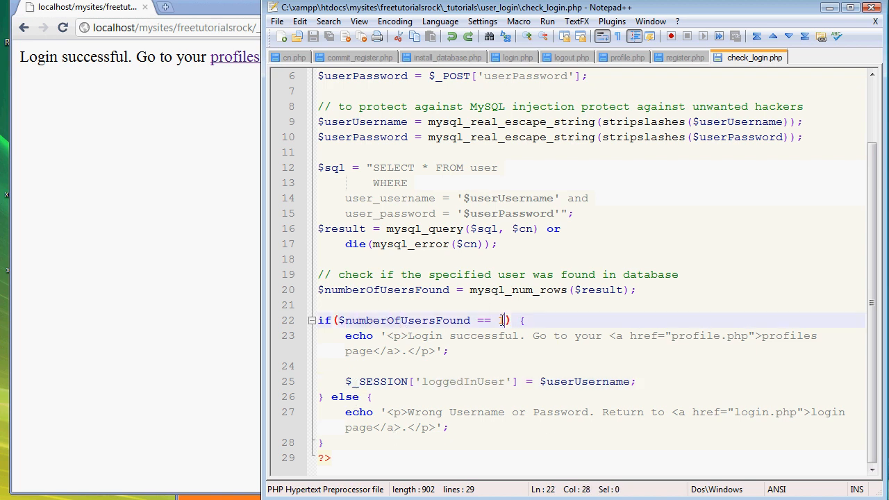
{"action": "type", "text": "1"}
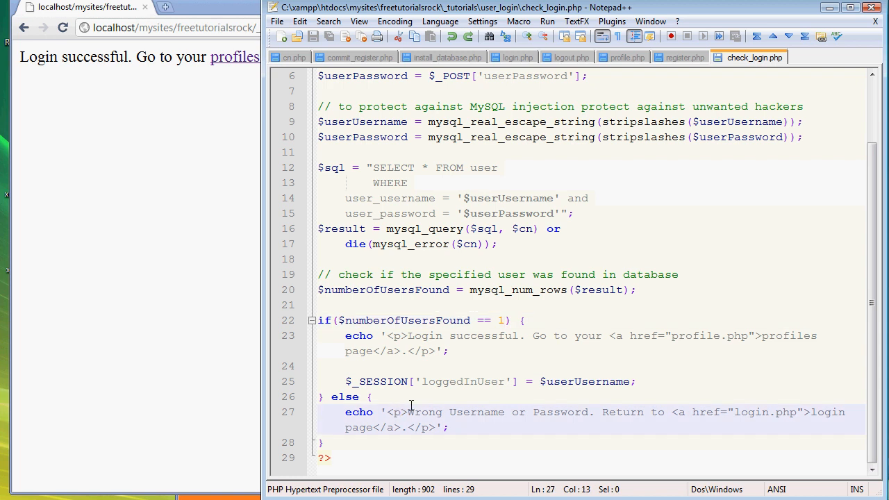
{"action": "mouse_move", "coordinate": [492, 414]}
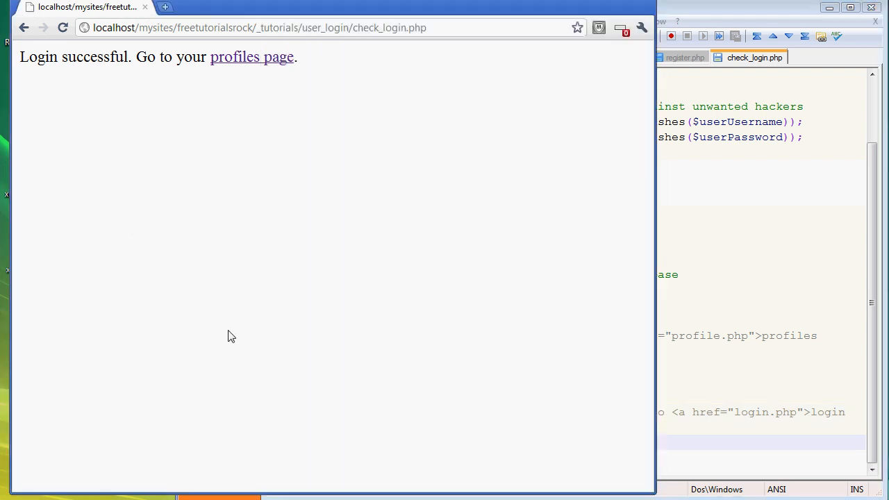
{"action": "mouse_move", "coordinate": [270, 63]}
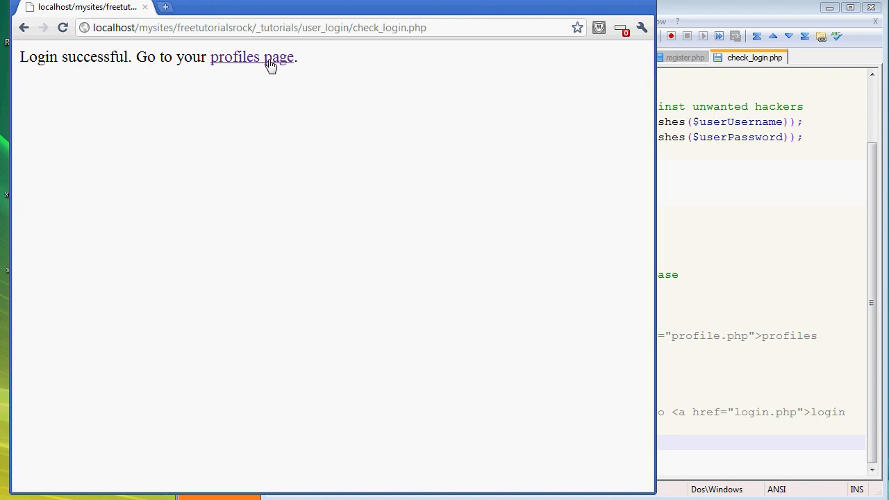
Load apple32's profile page and point out the fun facts heading
{"action": "left_click", "coordinate": [251, 57]}
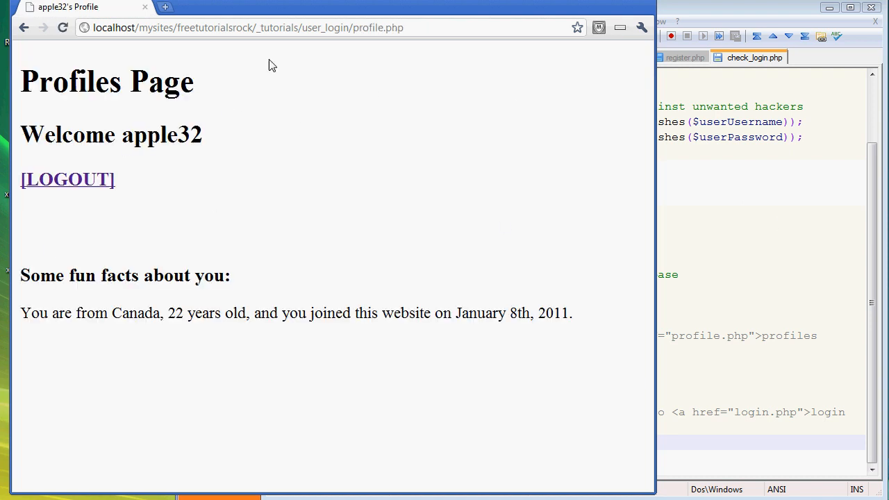
{"action": "mouse_move", "coordinate": [336, 408]}
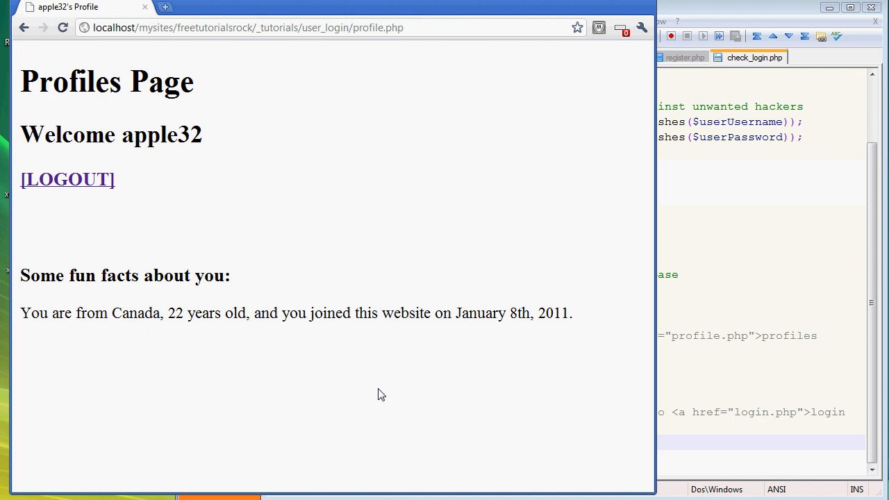
{"action": "mouse_move", "coordinate": [750, 413]}
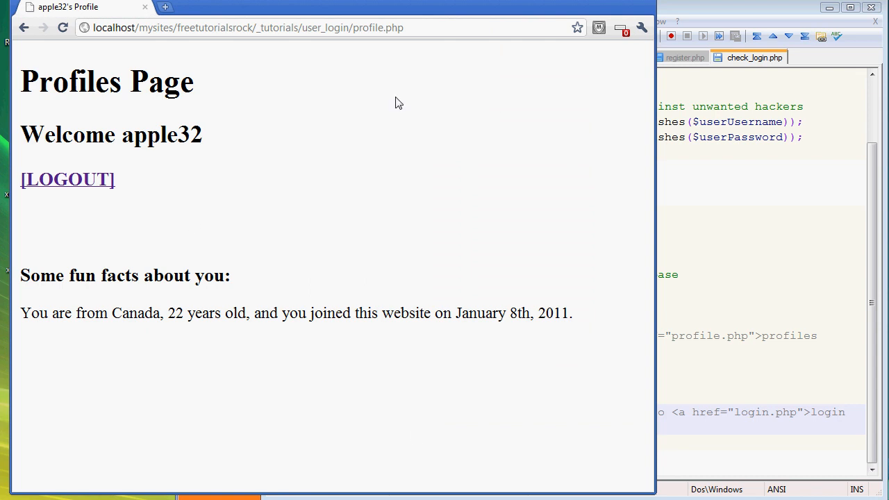
{"action": "mouse_move", "coordinate": [97, 133]}
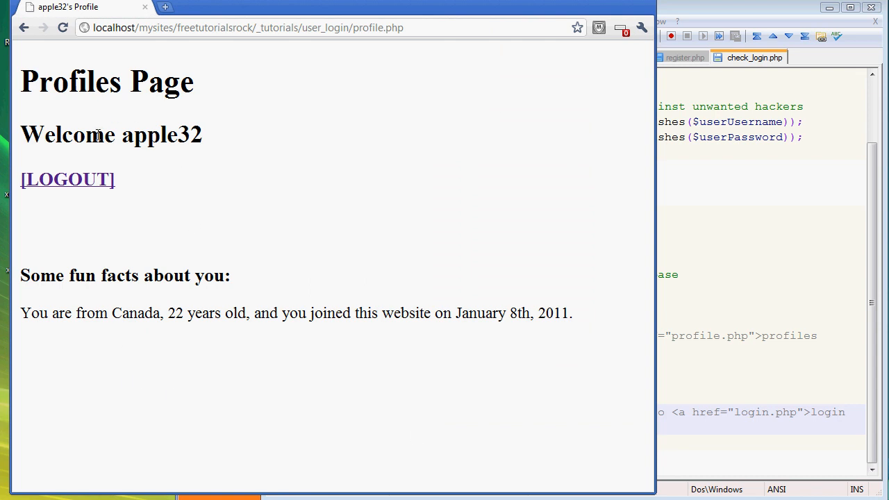
{"action": "mouse_move", "coordinate": [270, 300]}
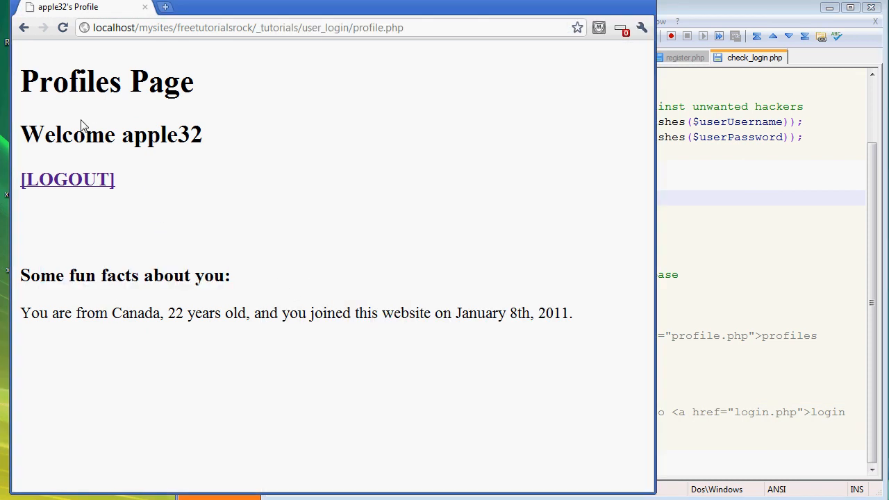
{"action": "left_click_drag", "start_coordinate": [56, 134], "coordinate": [203, 135]}
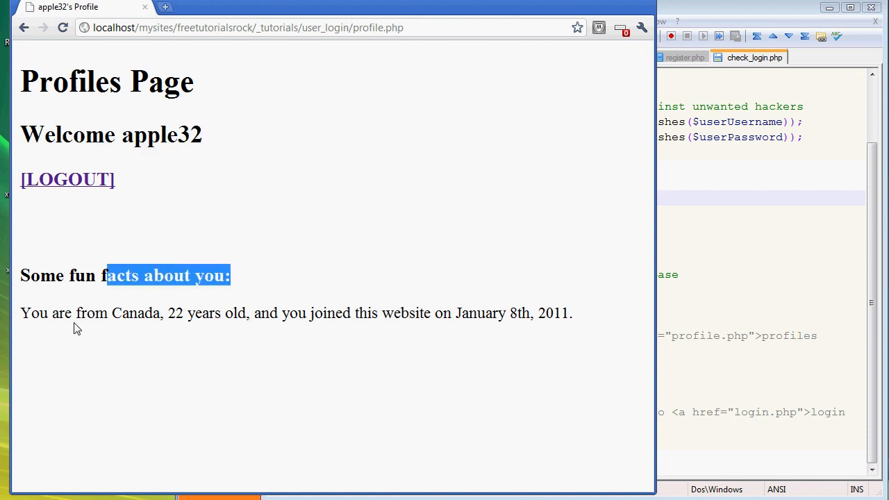
{"action": "mouse_move", "coordinate": [236, 341]}
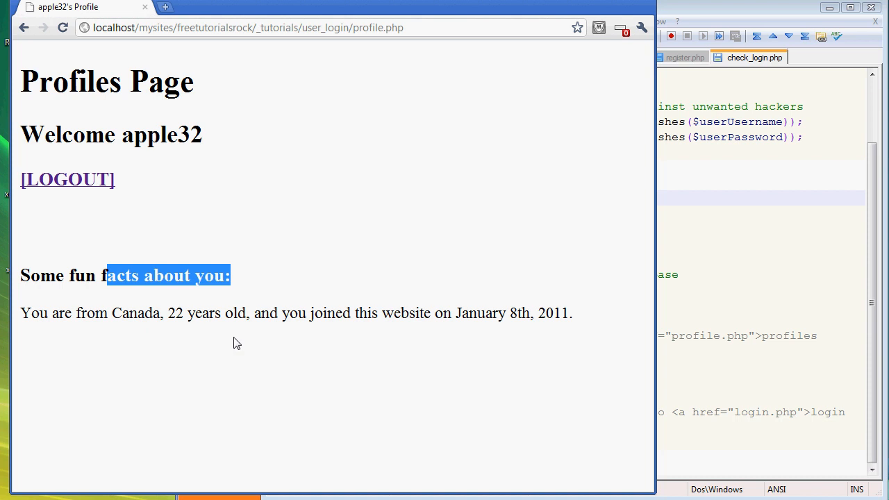
{"action": "left_click", "coordinate": [501, 312]}
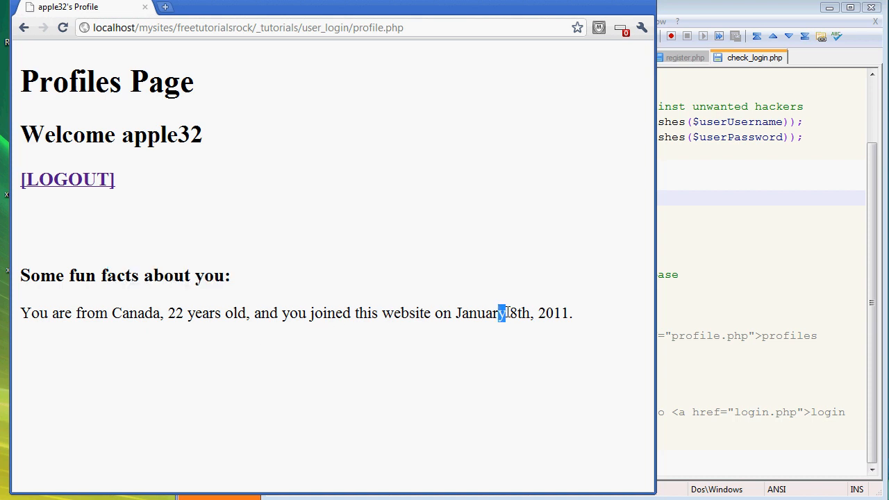
{"action": "mouse_move", "coordinate": [659, 279]}
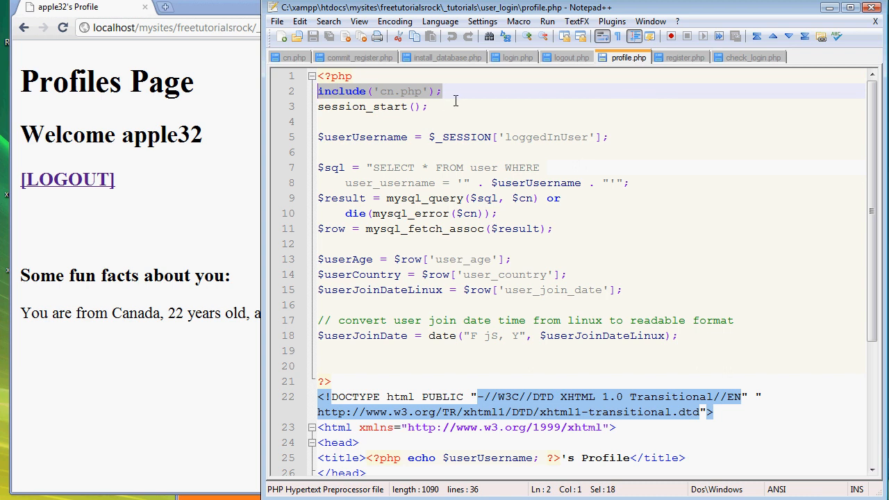
Select the include('cn.php') line in profile.php
{"action": "left_click", "coordinate": [434, 92]}
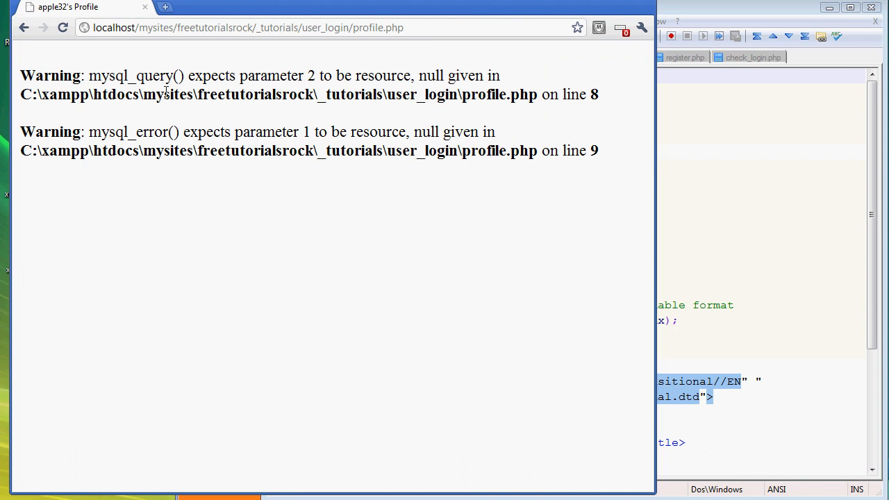
{"action": "mouse_move", "coordinate": [559, 172]}
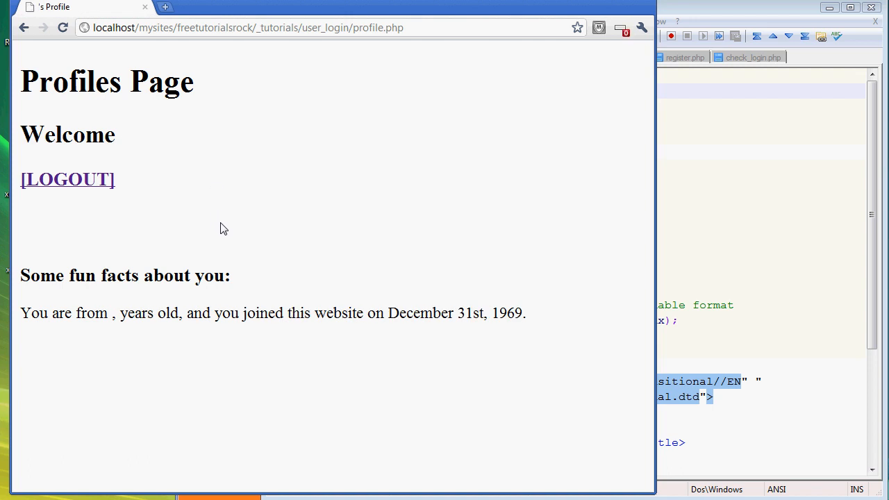
{"action": "mouse_move", "coordinate": [211, 252]}
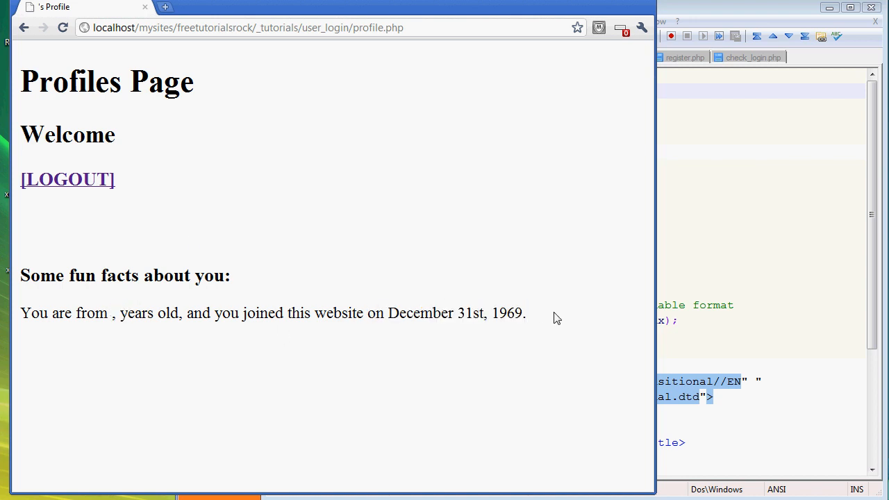
{"action": "mouse_move", "coordinate": [548, 317]}
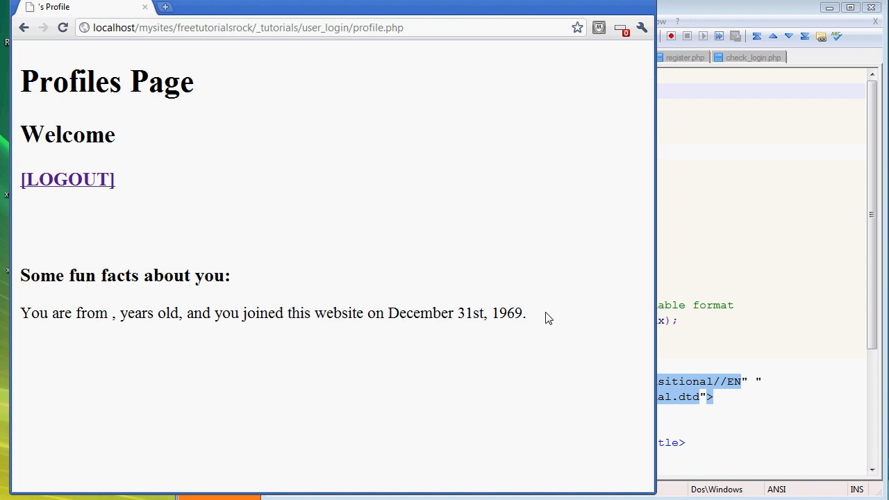
{"action": "mouse_move", "coordinate": [550, 320]}
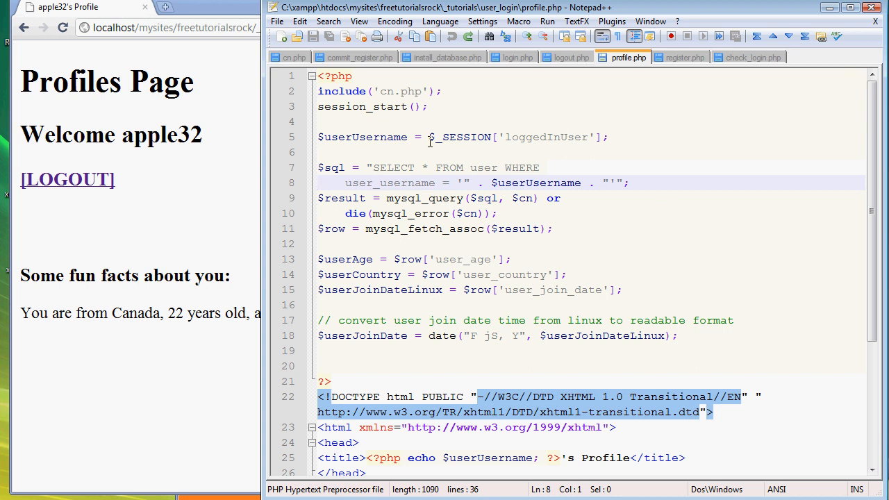
Highlight $_SESSION['loggedInUser'] and $userUsername on line 5 of profile.php
{"action": "left_click_drag", "start_coordinate": [428, 137], "coordinate": [610, 137]}
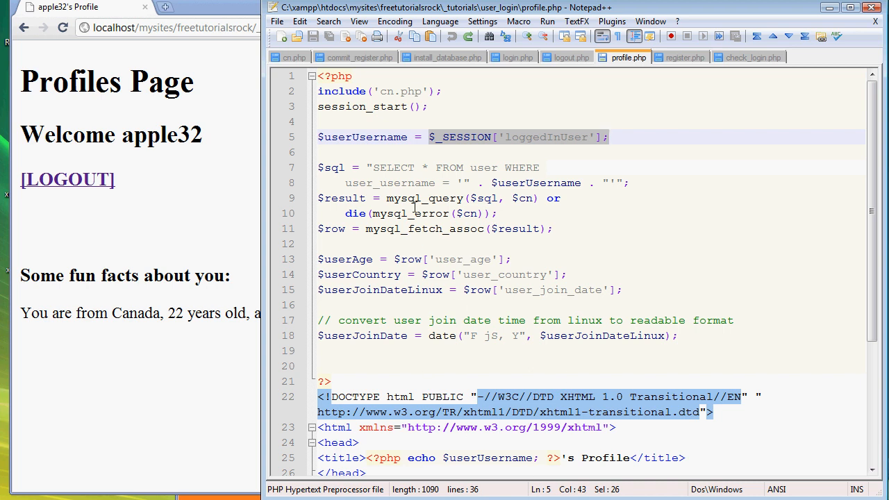
{"action": "double_click", "coordinate": [395, 137]}
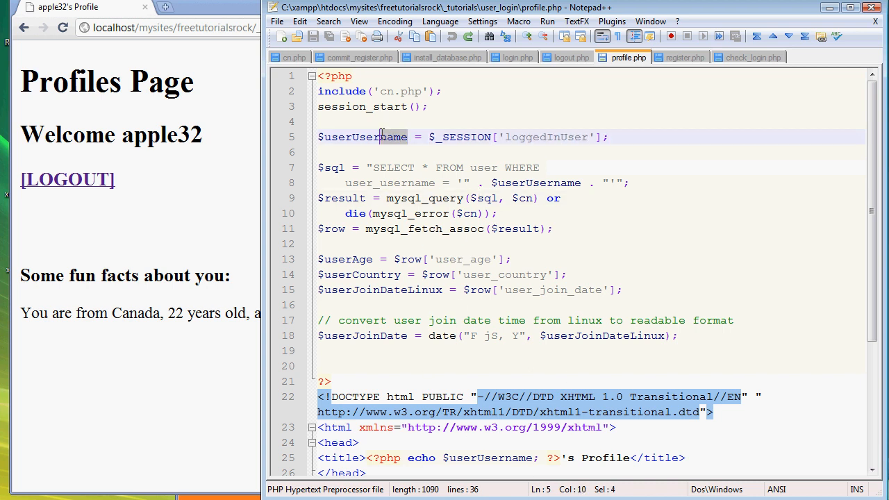